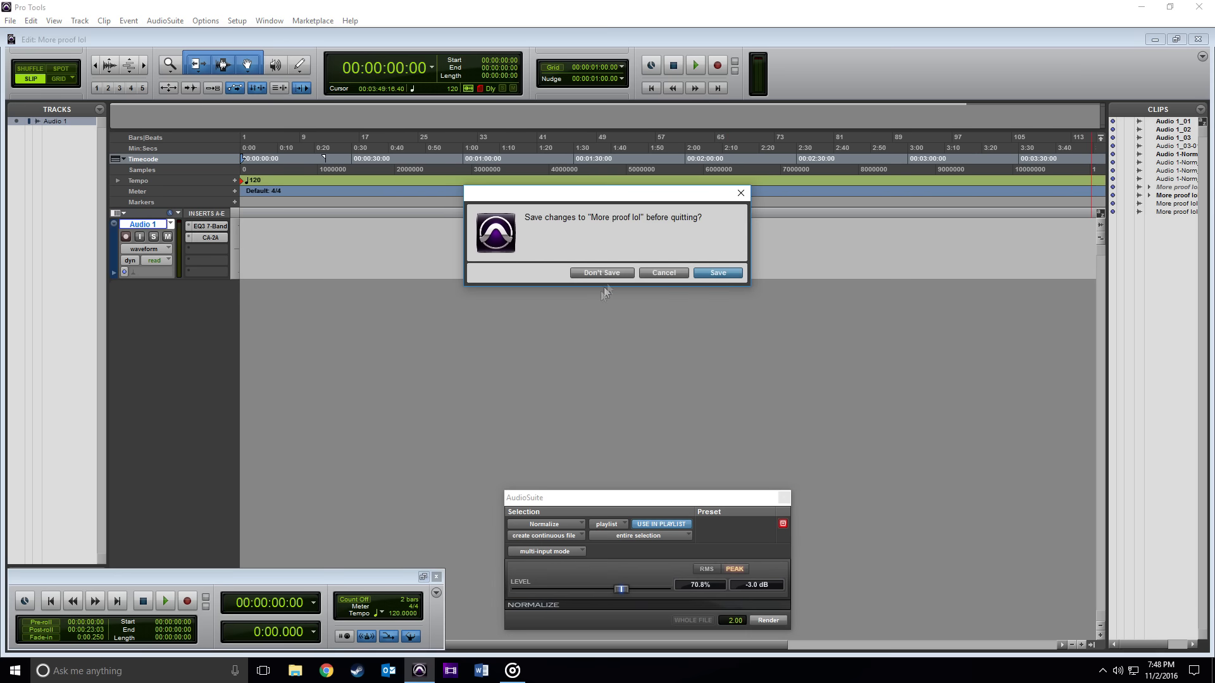
Quit Pro Tools choosing Don't Save for the 'More proof lol' session
{"action": "left_click", "coordinate": [600, 272]}
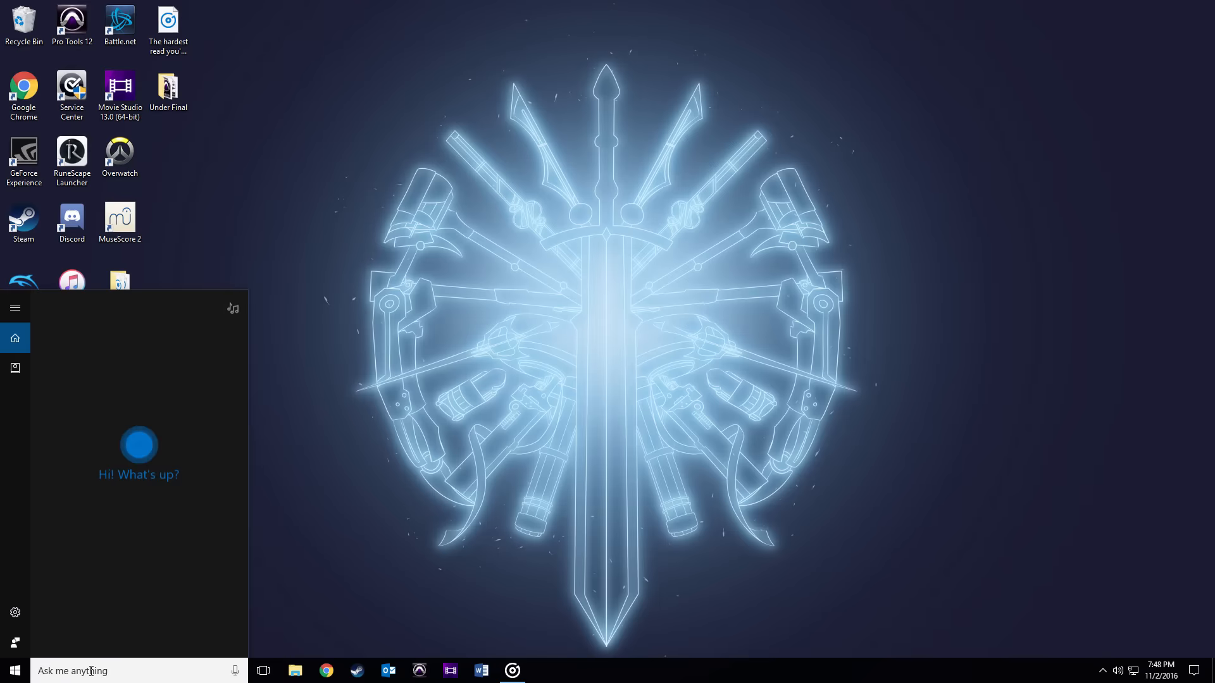
Find 'date and time' in Windows search and bring up the Date and Time settings
{"action": "type", "text": "date an"}
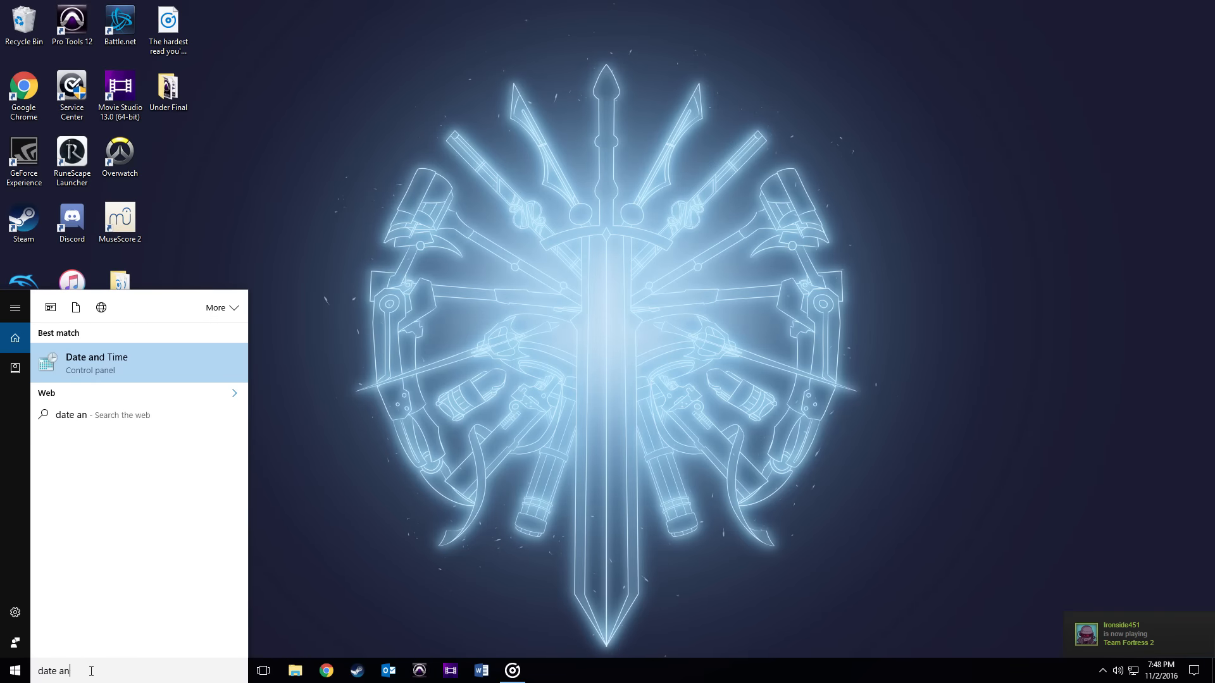
{"action": "type", "text": "d time"}
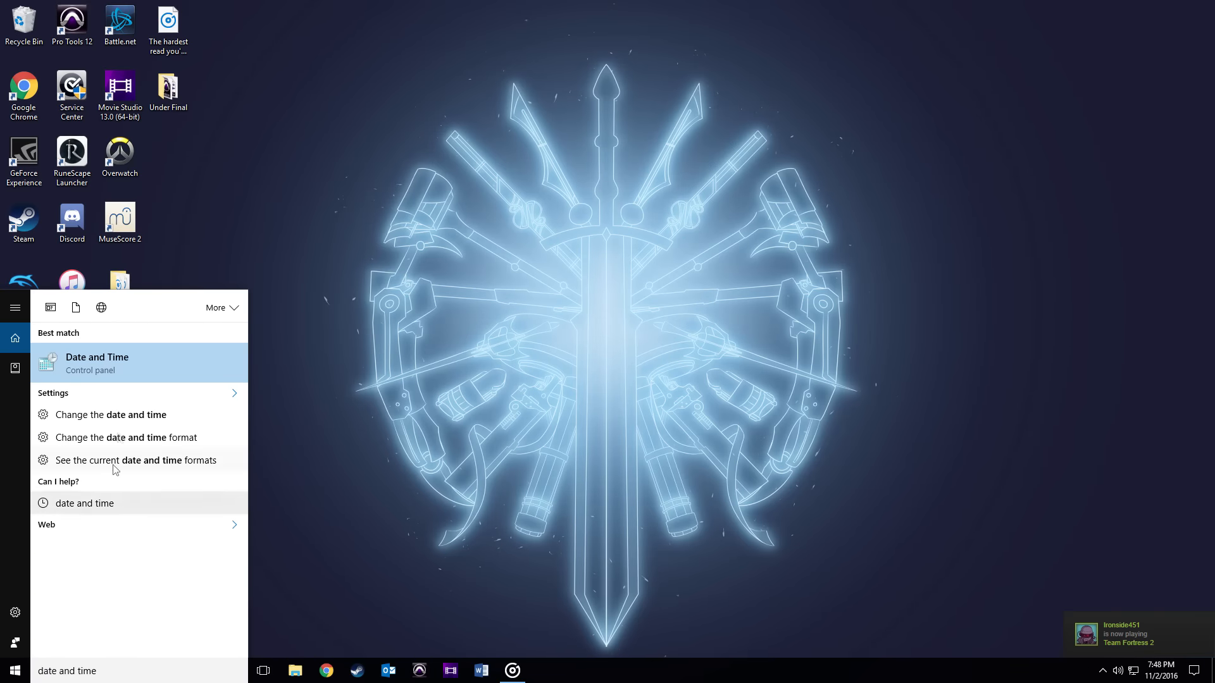
{"action": "left_click", "coordinate": [97, 362]}
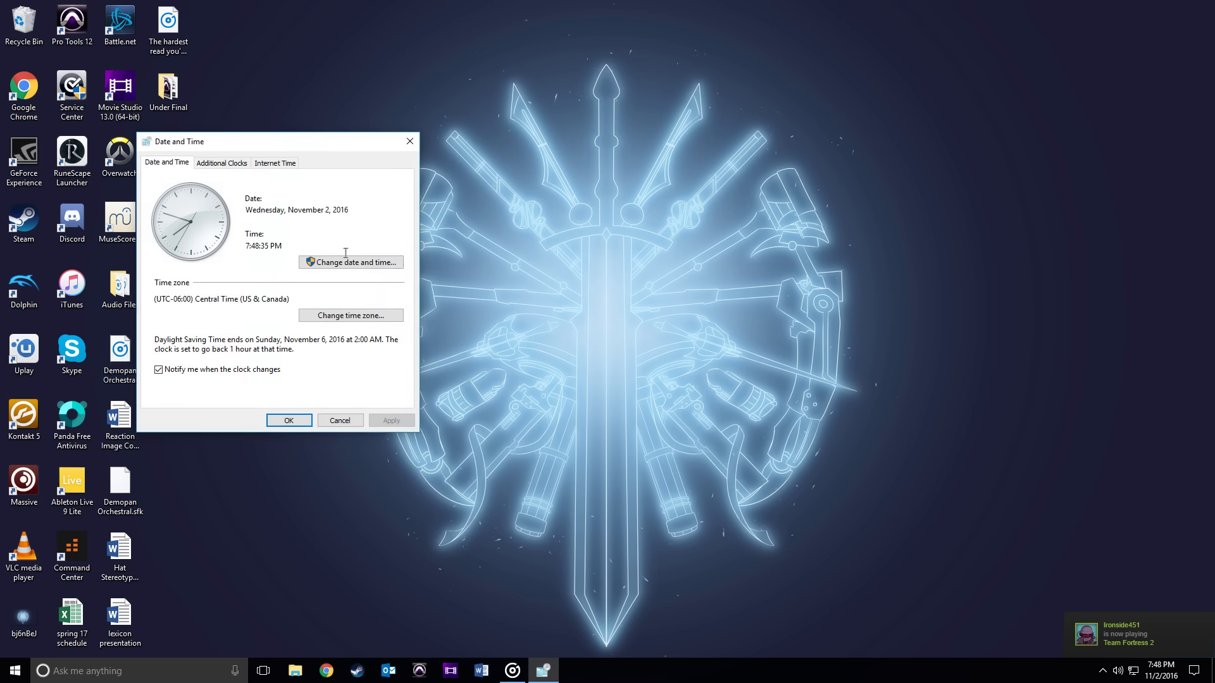
Backdate the system clock to October 19, 2016 and confirm with OK
{"action": "left_click", "coordinate": [349, 262]}
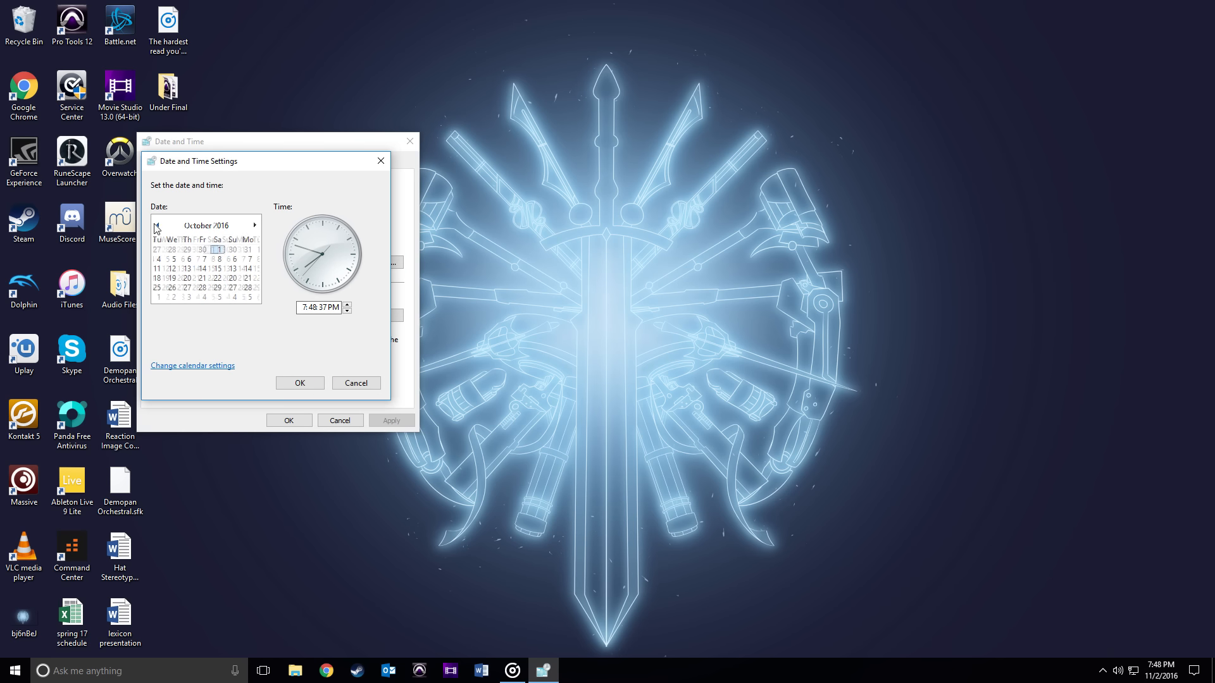
{"action": "left_click", "coordinate": [355, 383]}
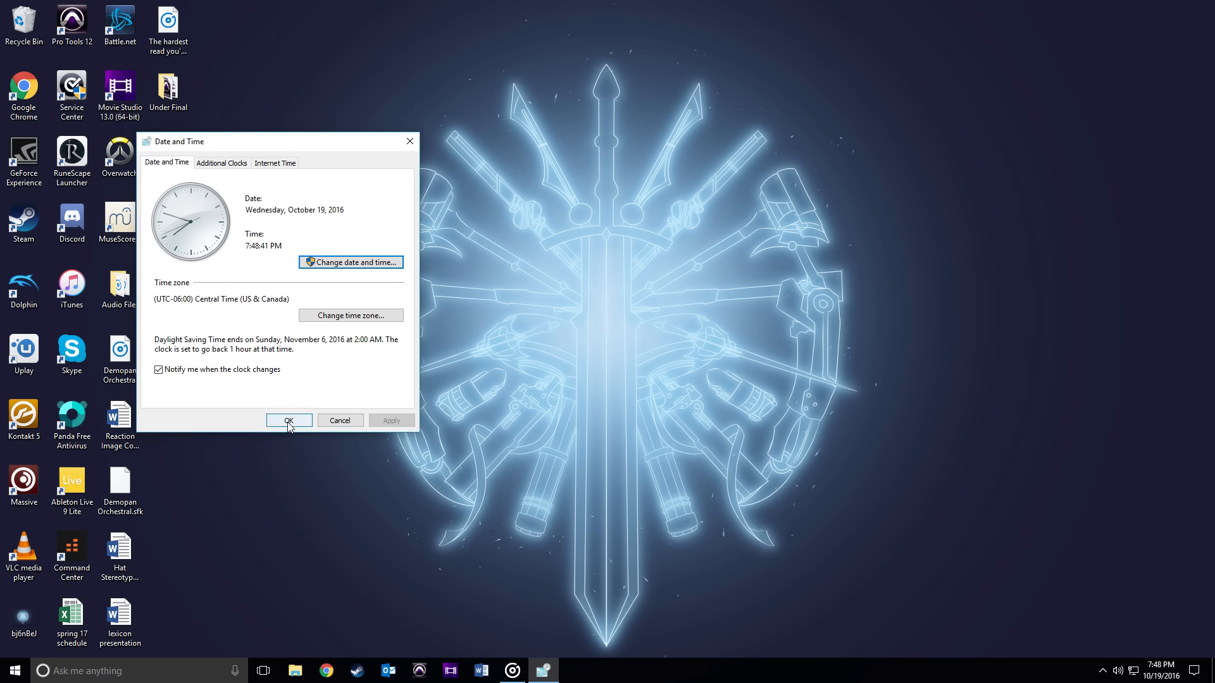
{"action": "left_click", "coordinate": [288, 420]}
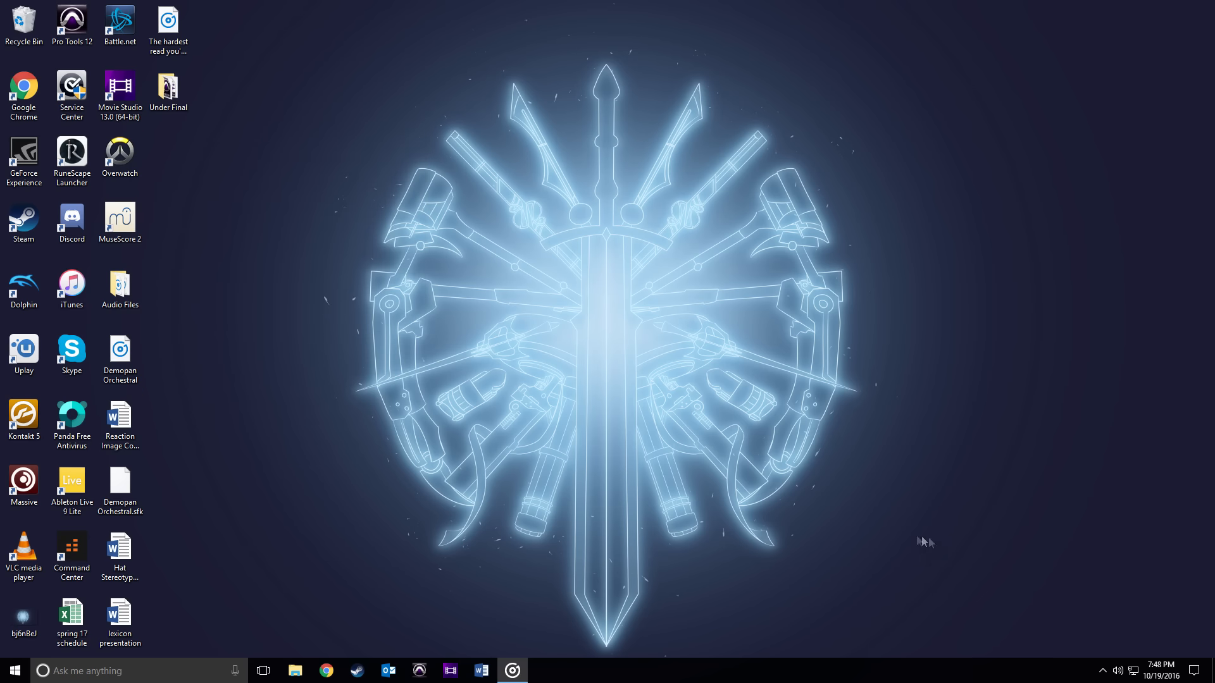
{"action": "mouse_move", "coordinate": [1156, 669]}
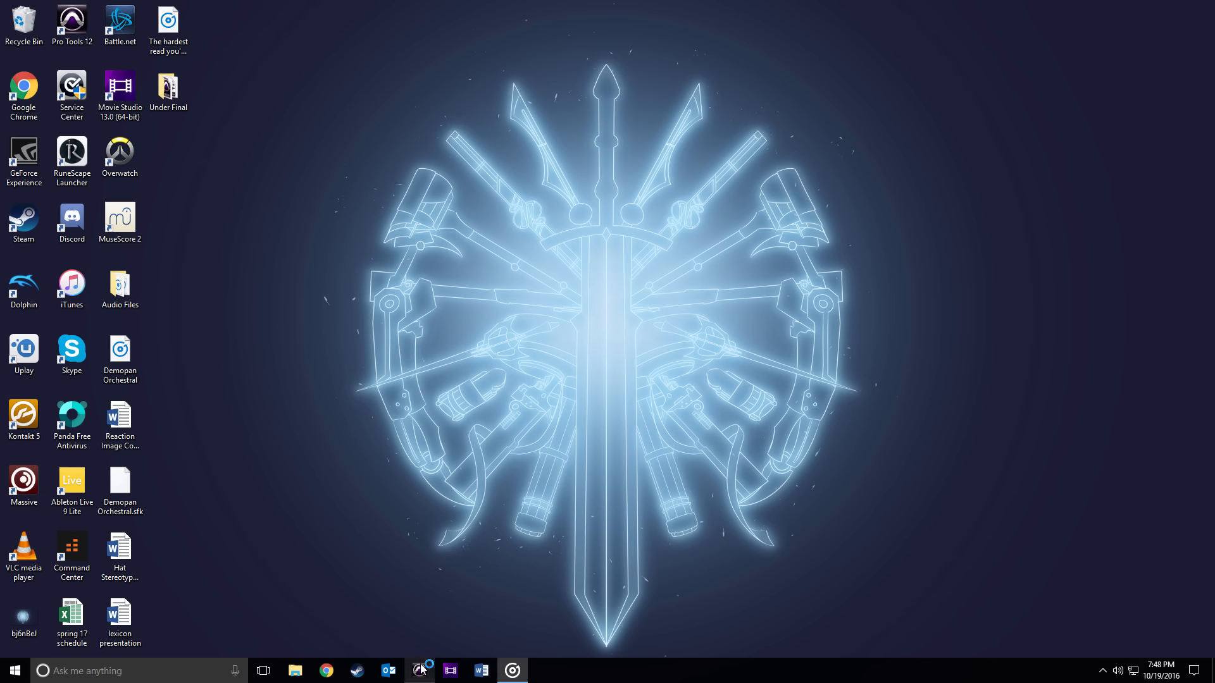
Dismiss the 'Clock Needs Repair' activation warning with Quit so Pro Tools exits
{"action": "left_click", "coordinate": [420, 671]}
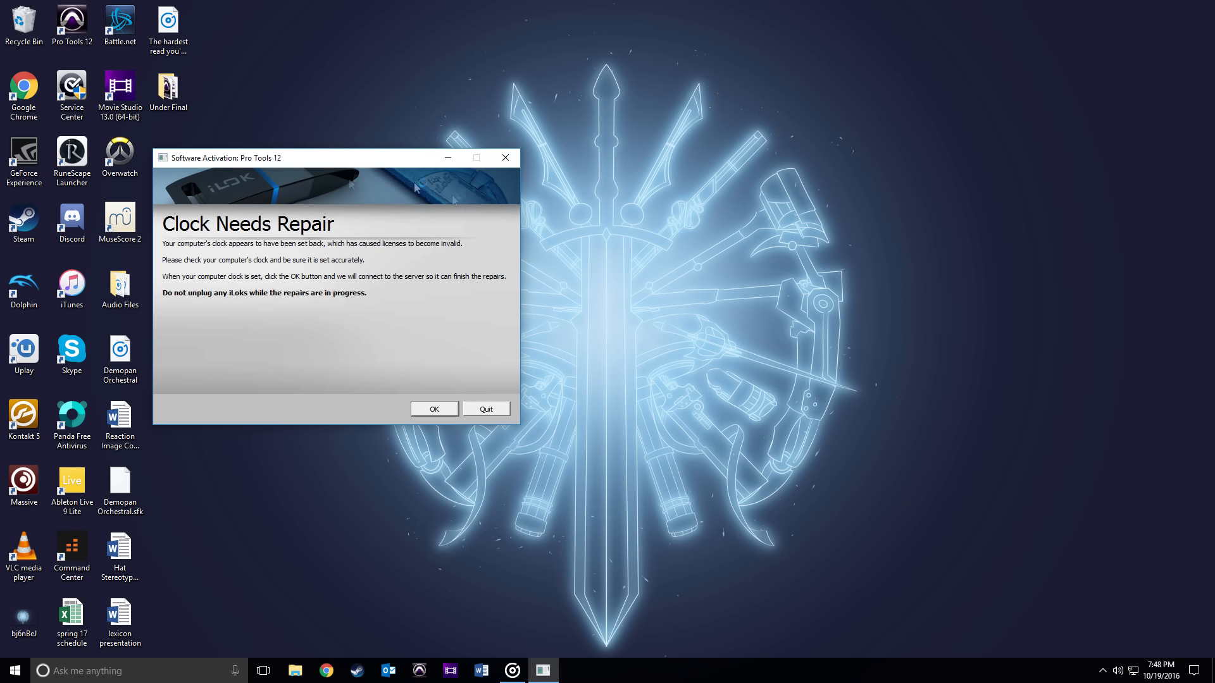
{"action": "mouse_move", "coordinate": [353, 288]}
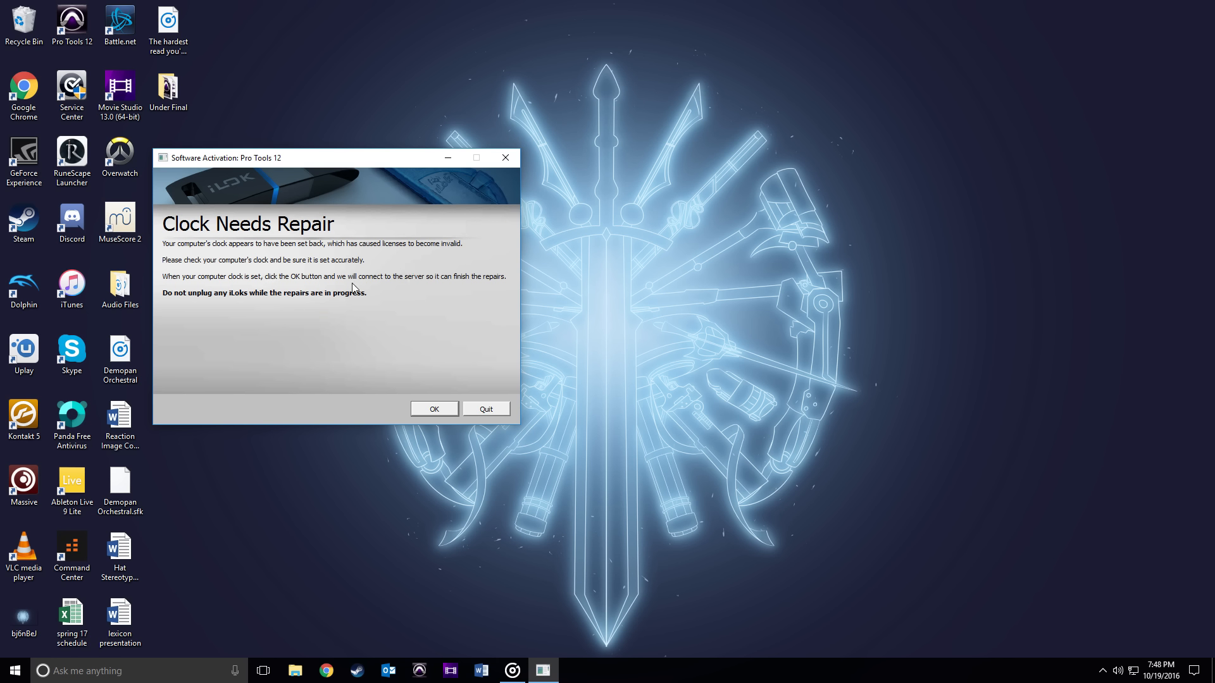
{"action": "mouse_move", "coordinate": [499, 392]}
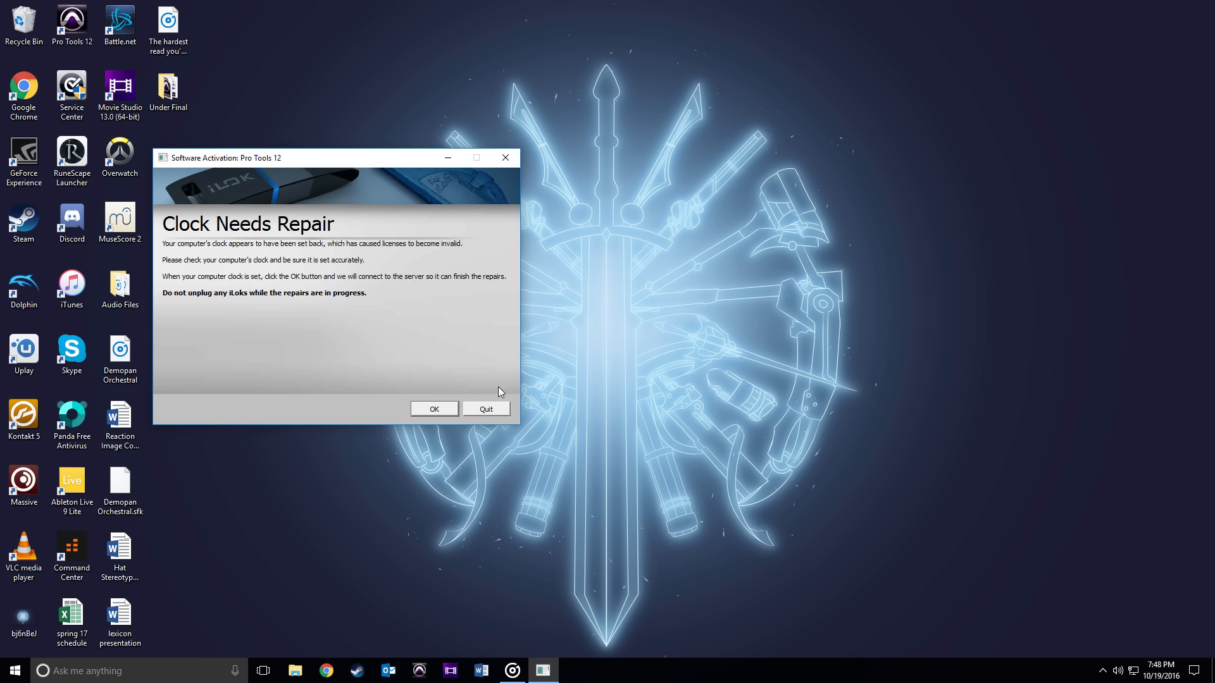
{"action": "mouse_move", "coordinate": [491, 390]}
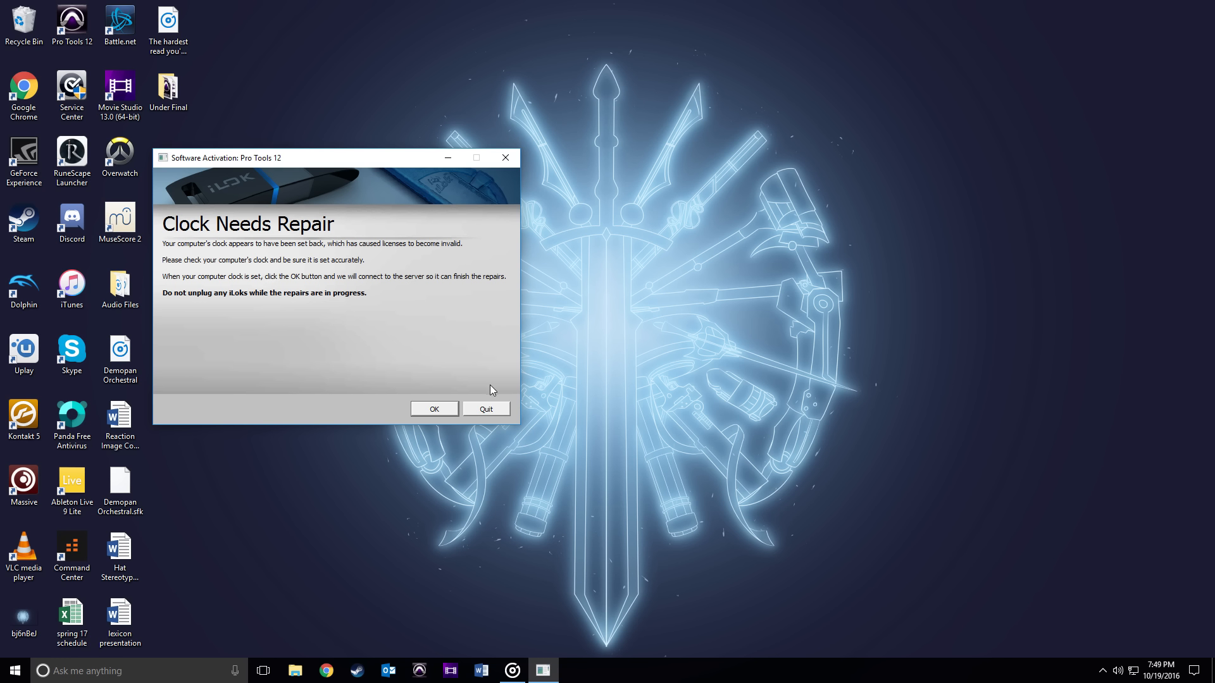
{"action": "mouse_move", "coordinate": [504, 413]}
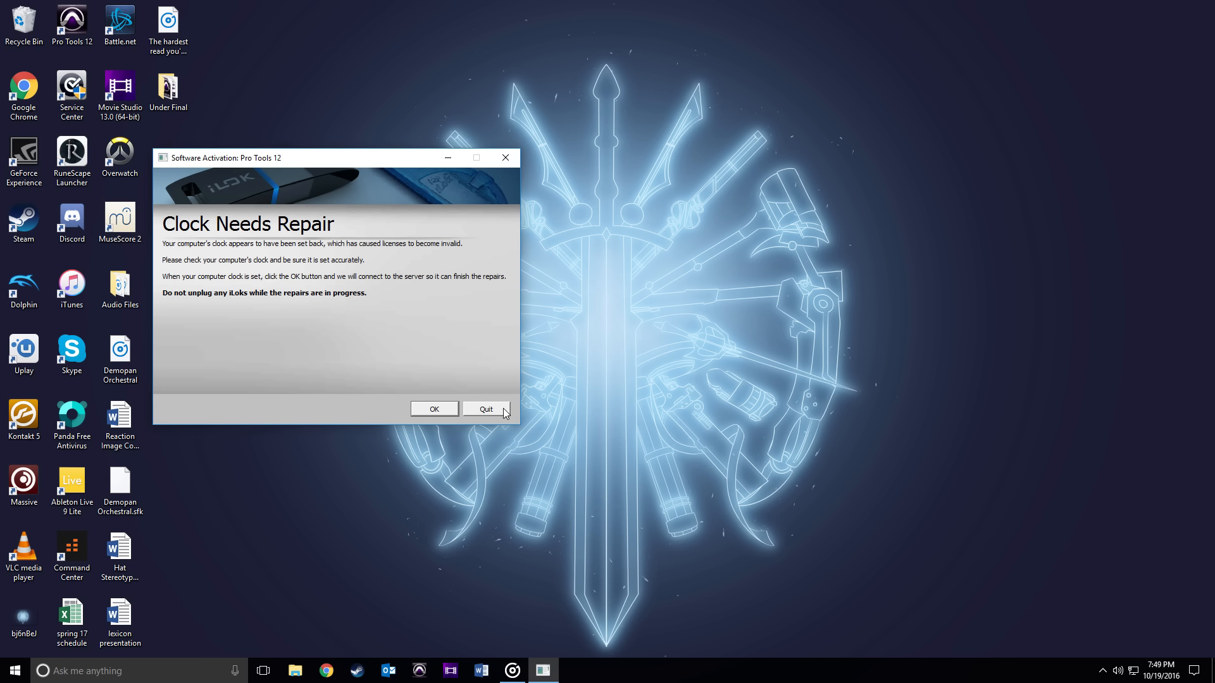
{"action": "mouse_move", "coordinate": [491, 417]}
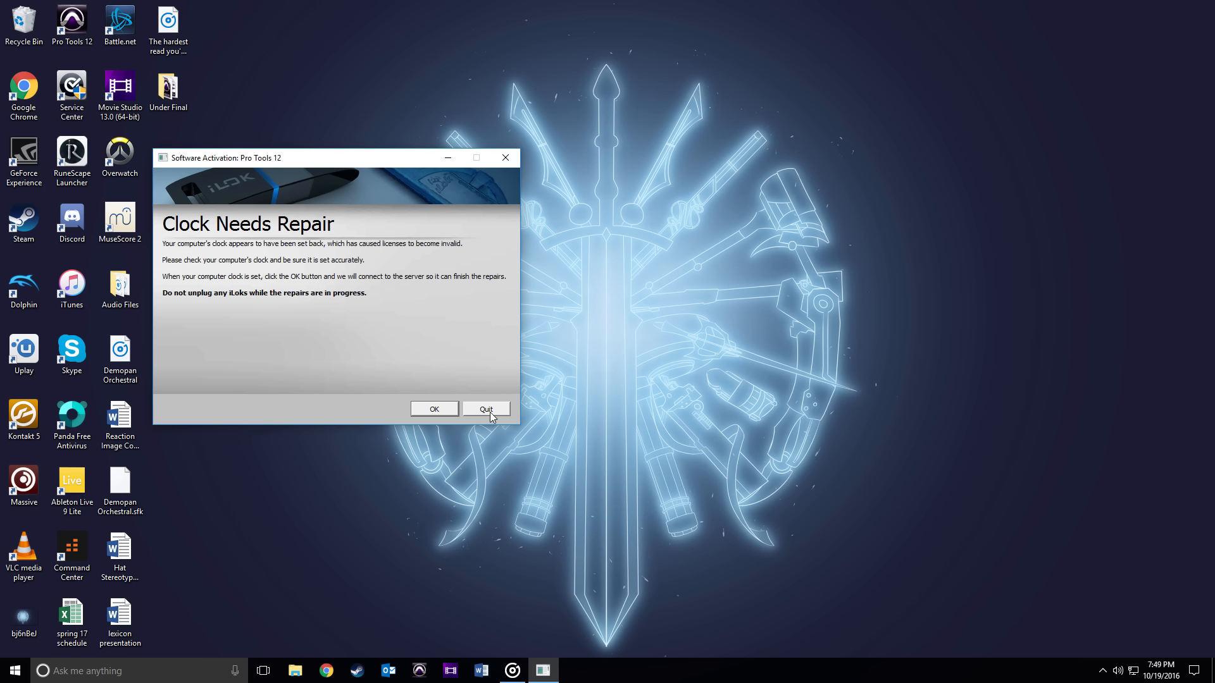
{"action": "left_click", "coordinate": [485, 409]}
{"action": "type", "text": "date and time"}
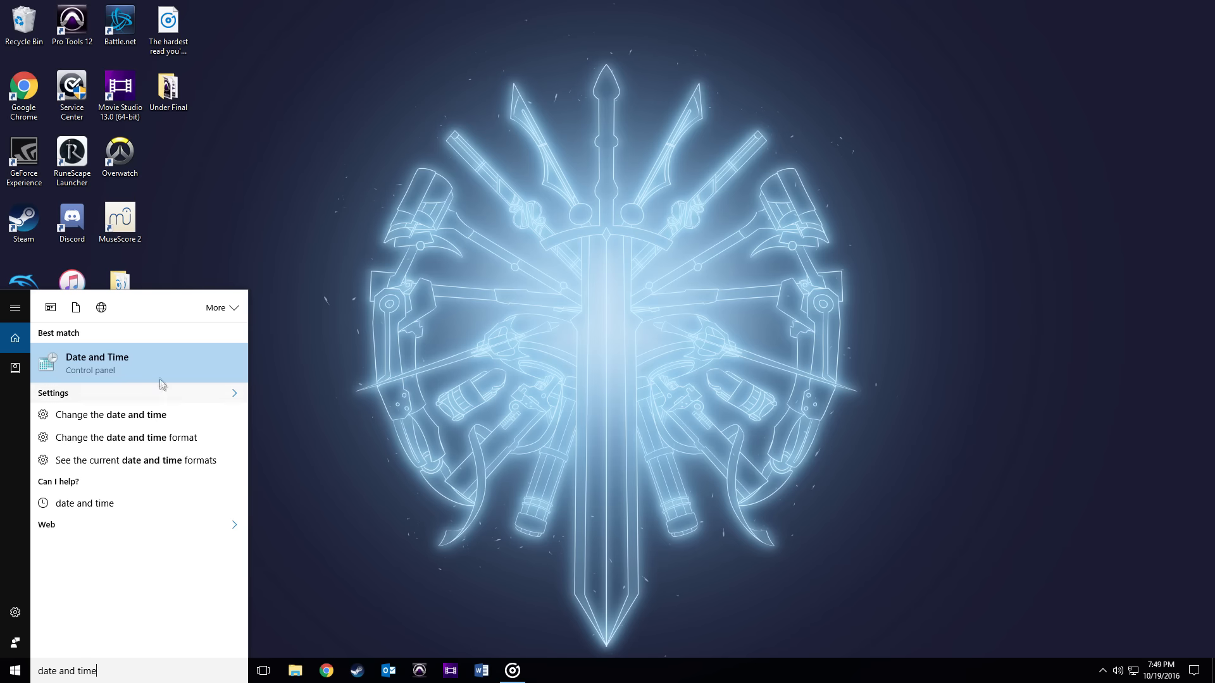
Bring up the Date and Time settings to restore the clock to November 2, 2016
{"action": "left_click", "coordinate": [97, 363]}
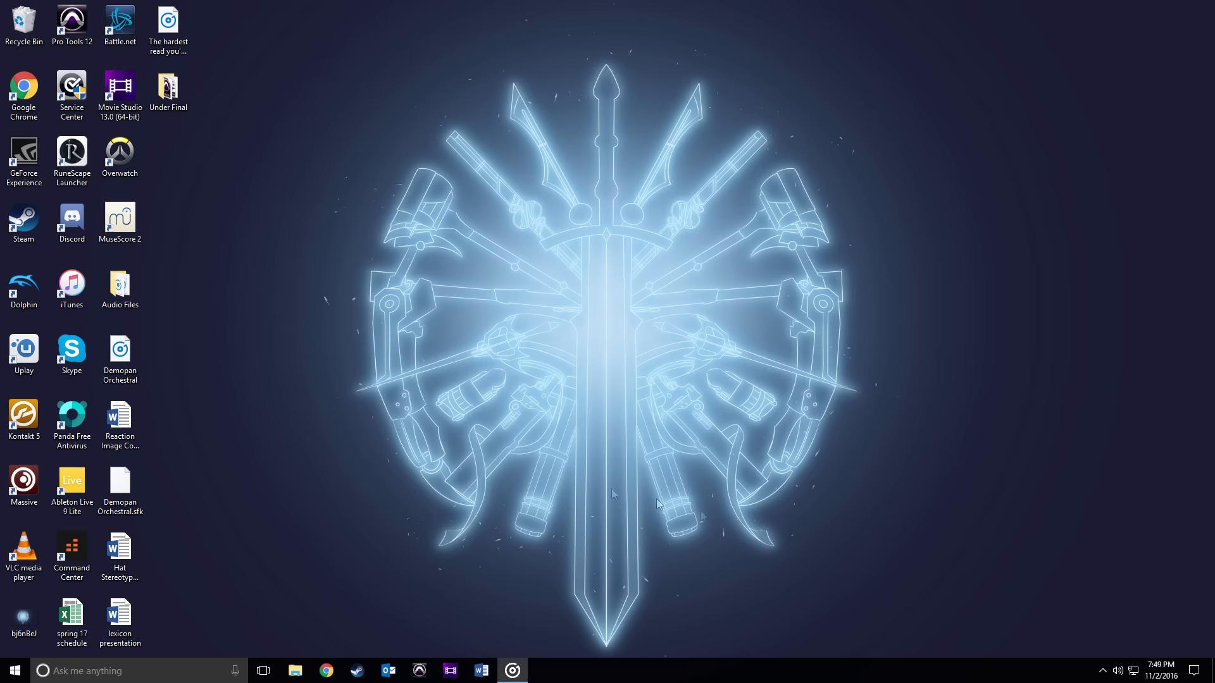
{"action": "mouse_move", "coordinate": [500, 628]}
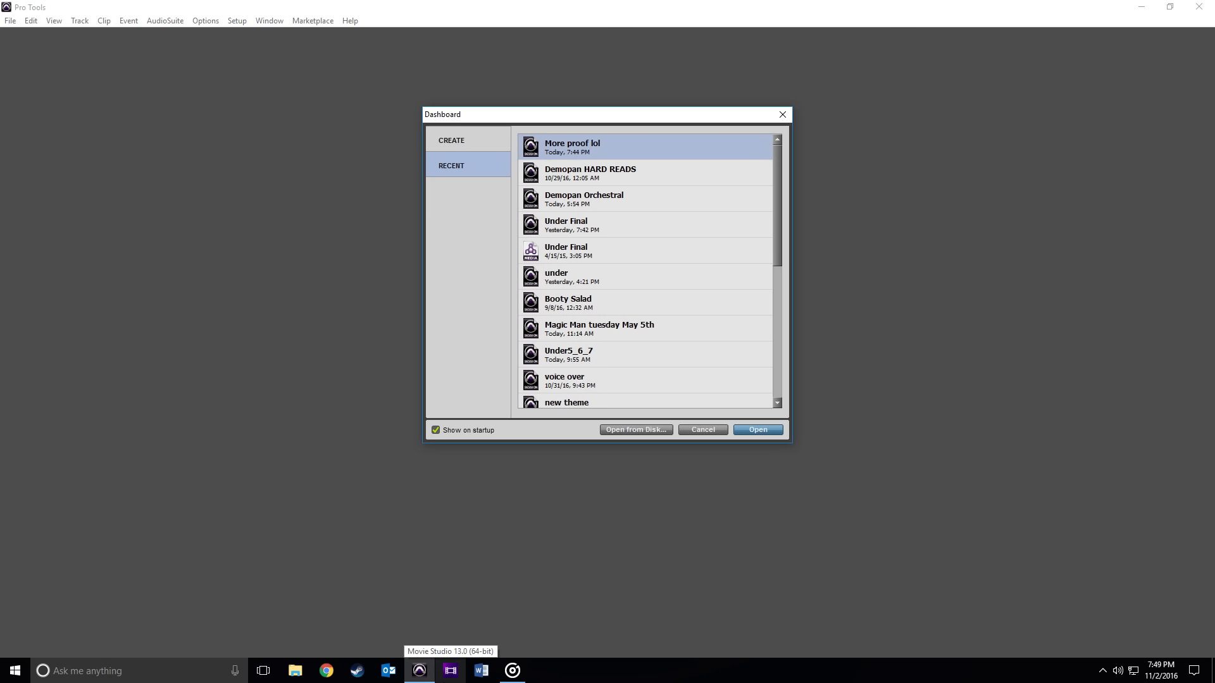
{"action": "mouse_move", "coordinate": [711, 466]}
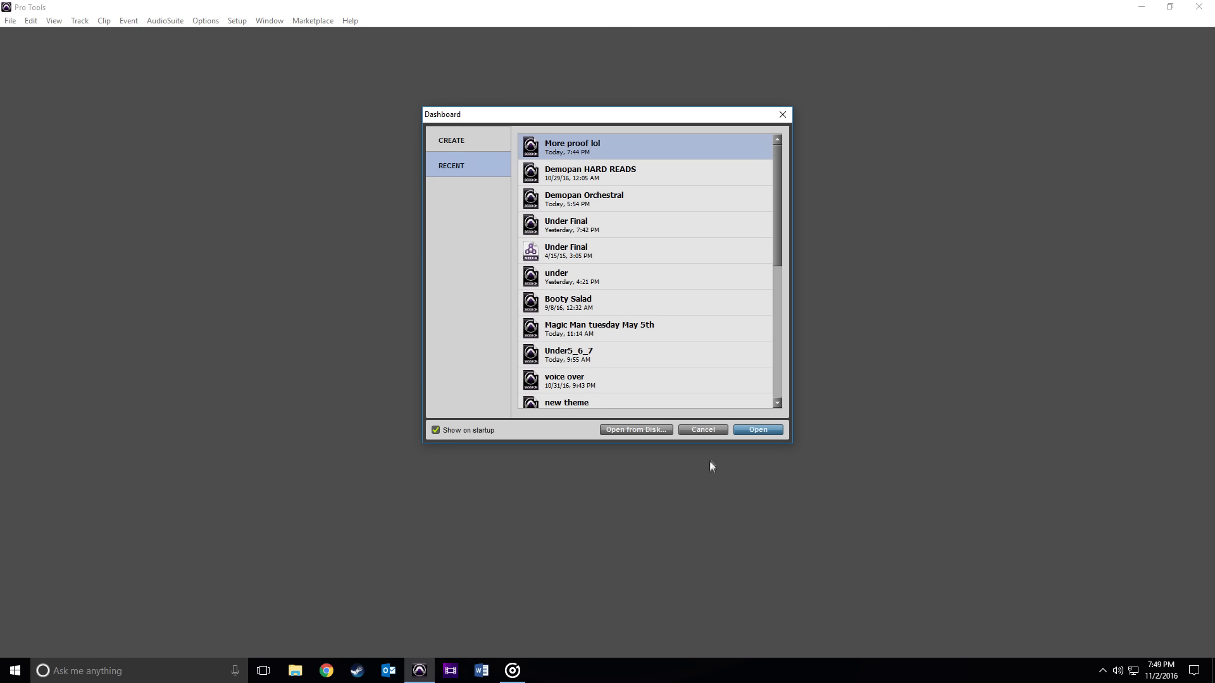